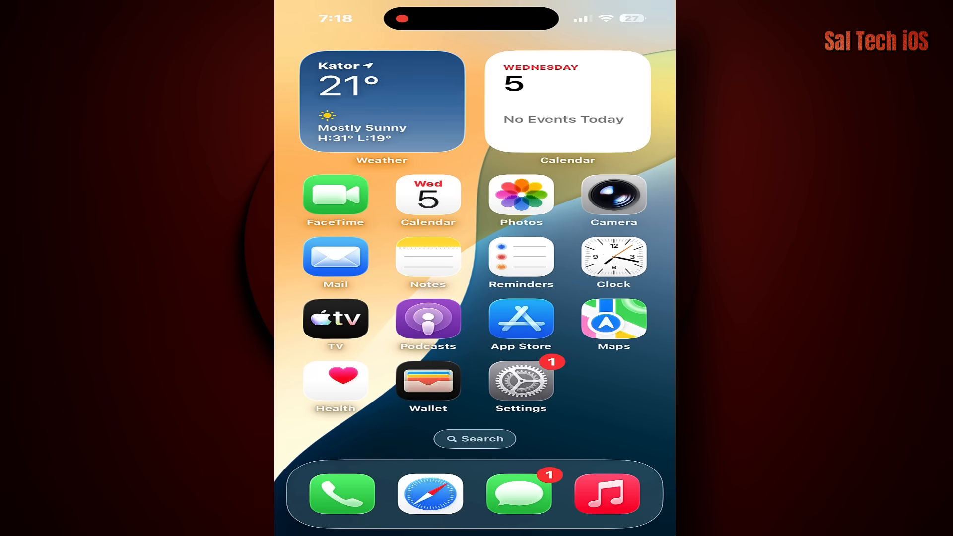
# Step: Go from the home screen into Settings > Apps and browse down to the R–T section
pyautogui.click(520, 380)
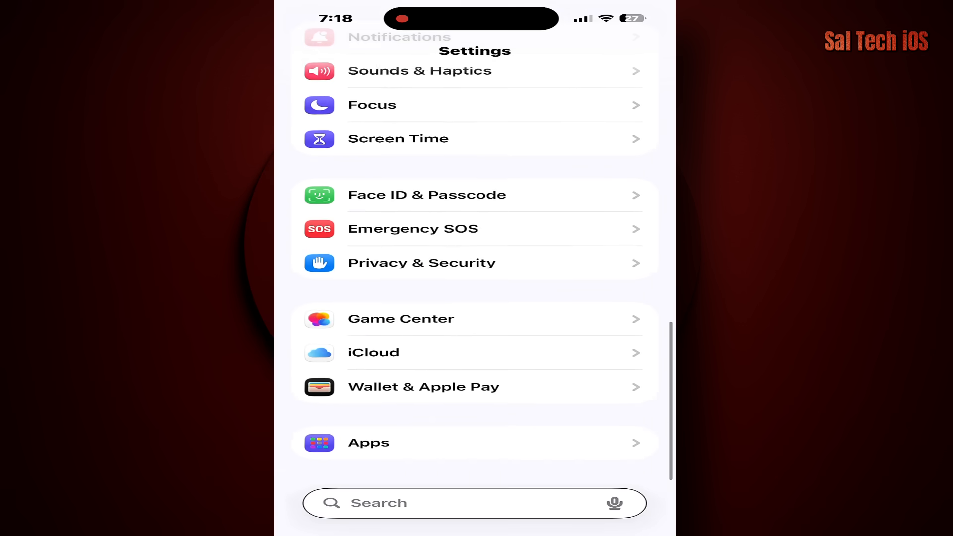
pyautogui.click(367, 443)
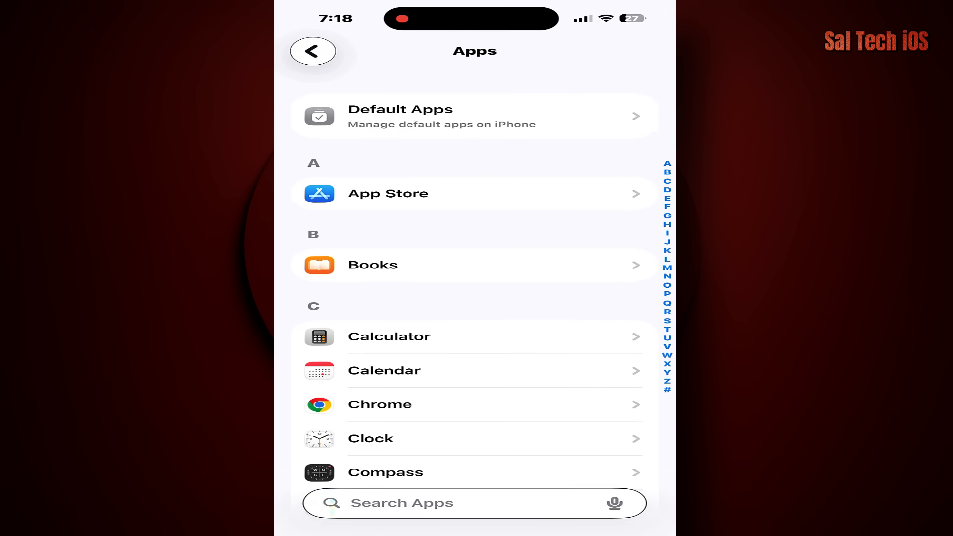
pyautogui.scroll(-3)
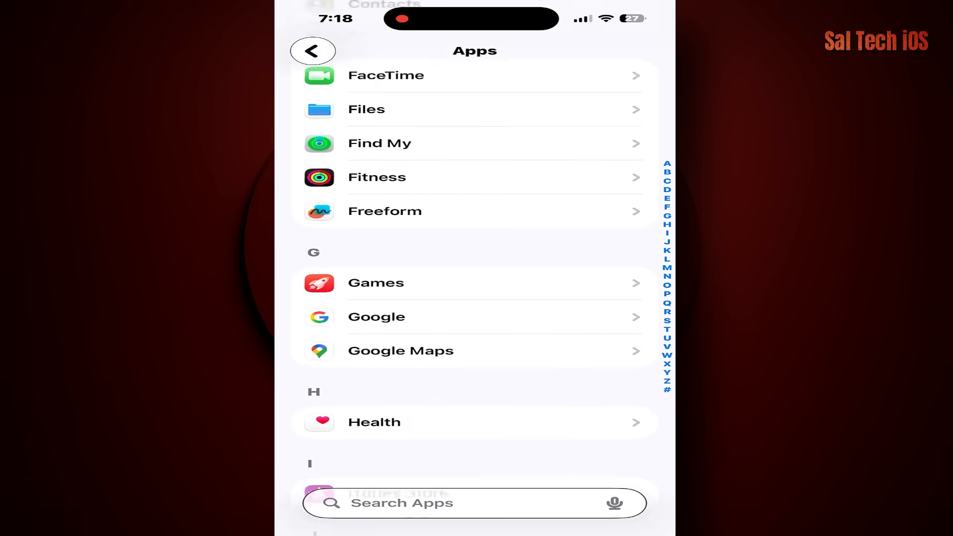
pyautogui.scroll(-3)
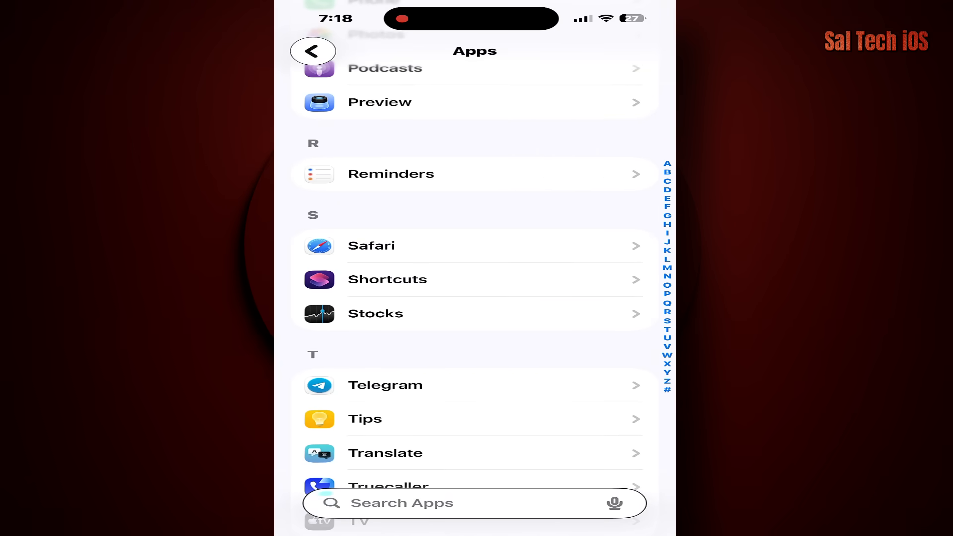
# Step: Enter Safari's settings and reach its Hide IP Address options, set to From Trackers
pyautogui.click(370, 245)
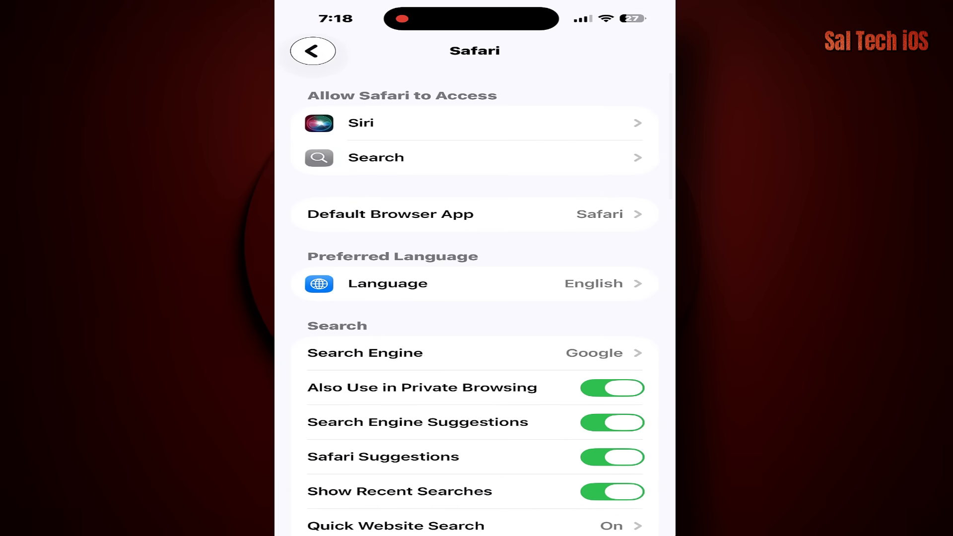
pyautogui.scroll(-3)
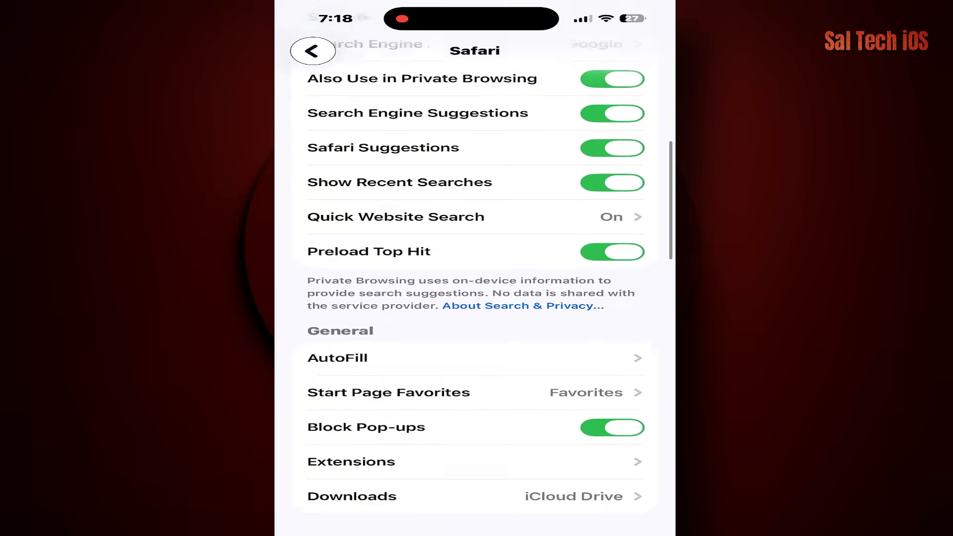
pyautogui.scroll(-3)
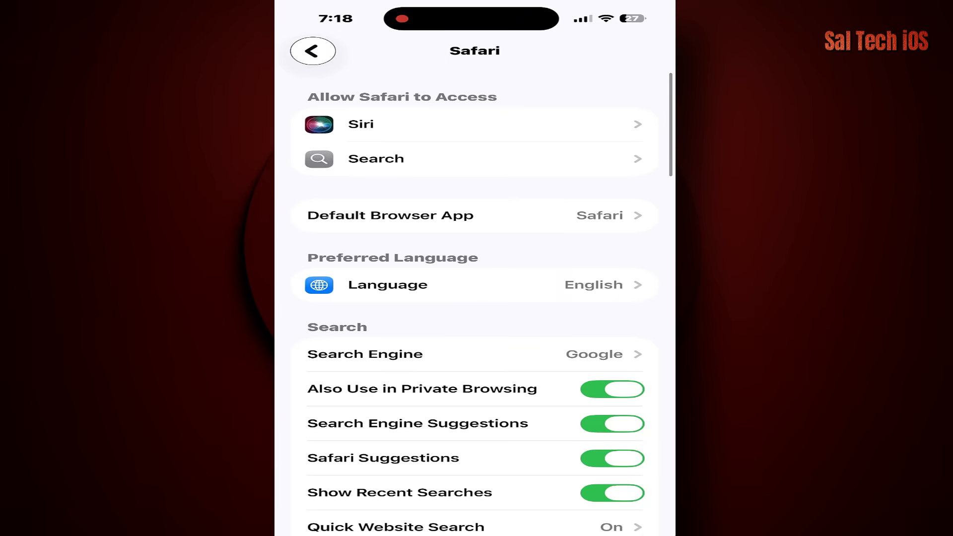
pyautogui.scroll(-3)
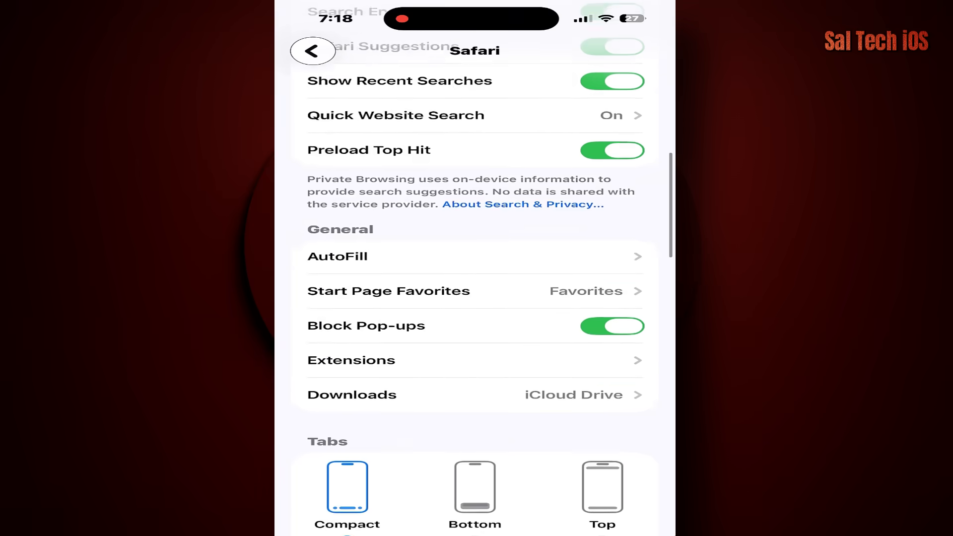
pyautogui.scroll(-3)
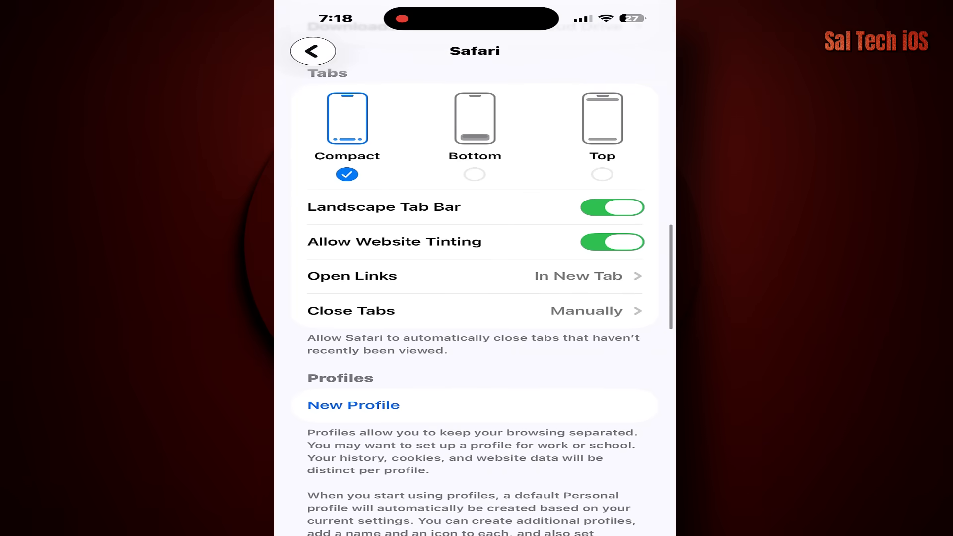
pyautogui.scroll(-3)
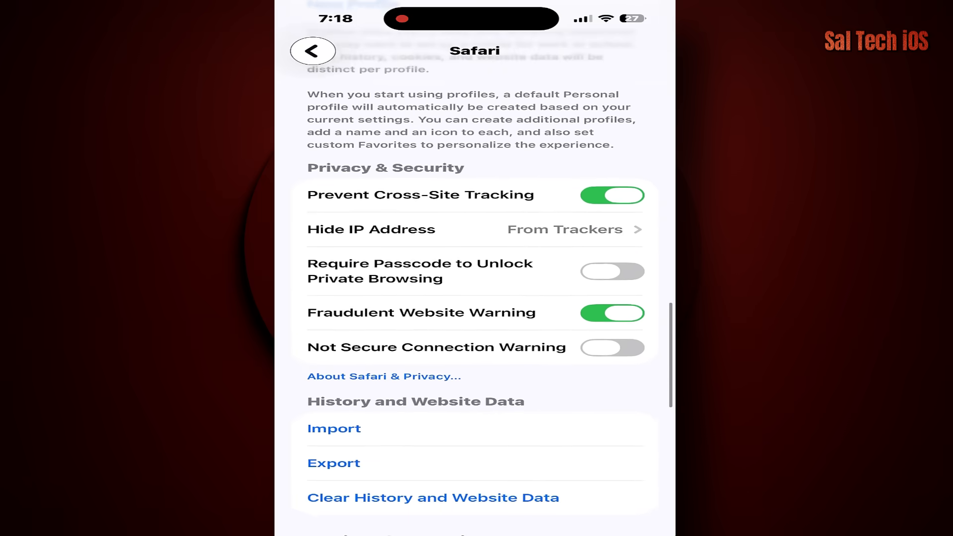
pyautogui.scroll(-3)
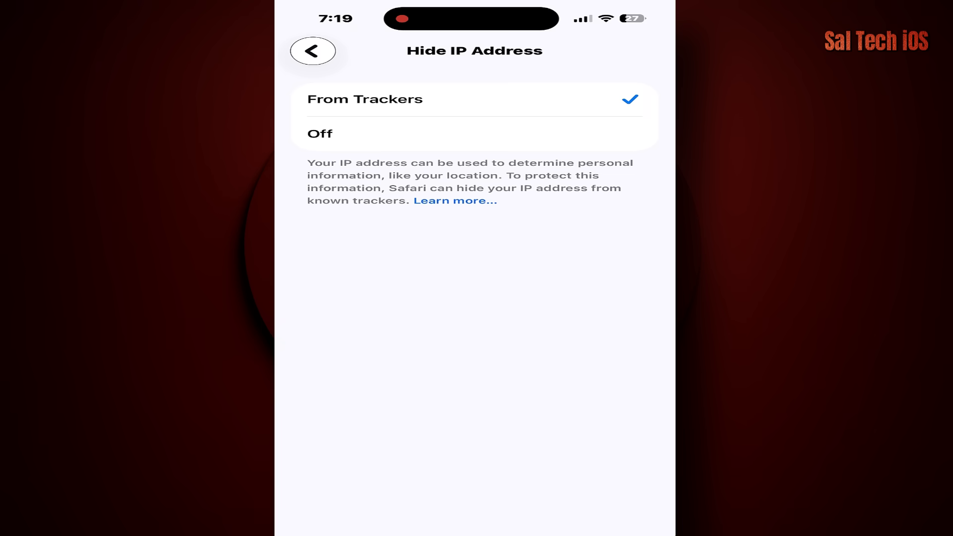
# Step: Leave Hide IP Address and return to Safari's main settings page
pyautogui.click(312, 51)
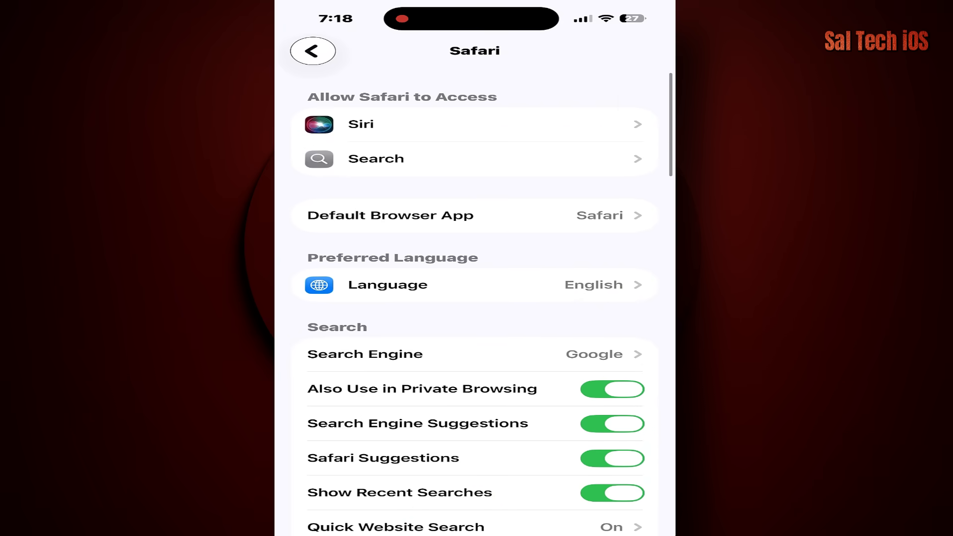
# Step: Switch off Search Engine Suggestions and Safari Suggestions
pyautogui.scroll(-3)
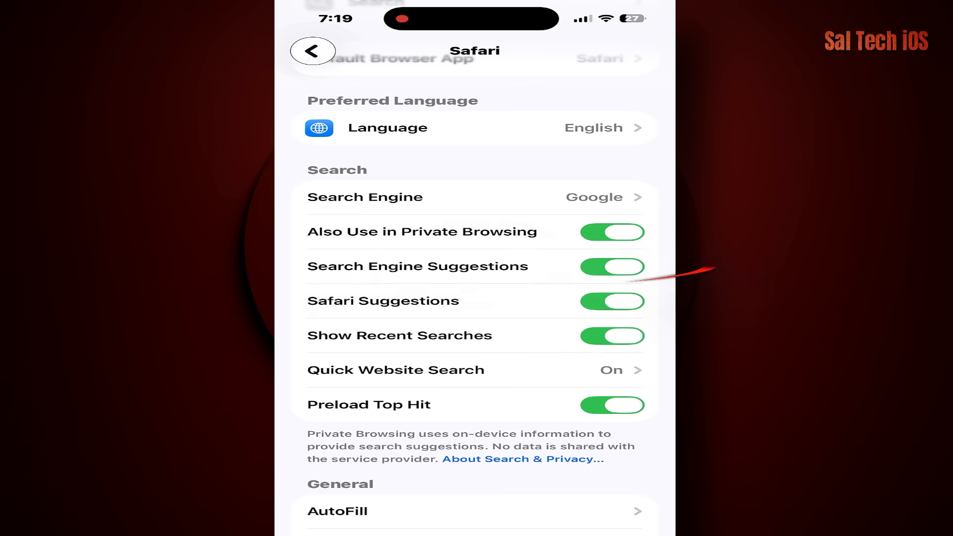
pyautogui.click(611, 266)
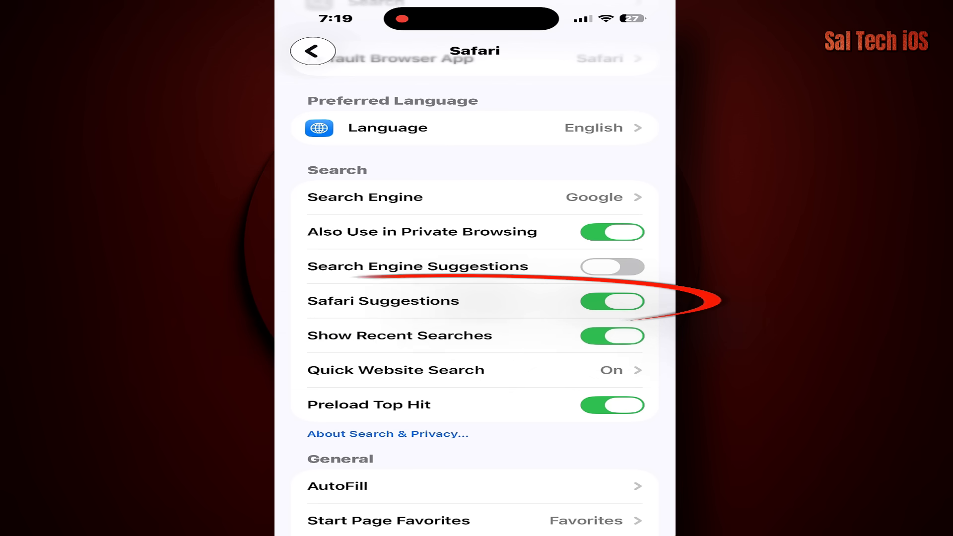
pyautogui.click(612, 300)
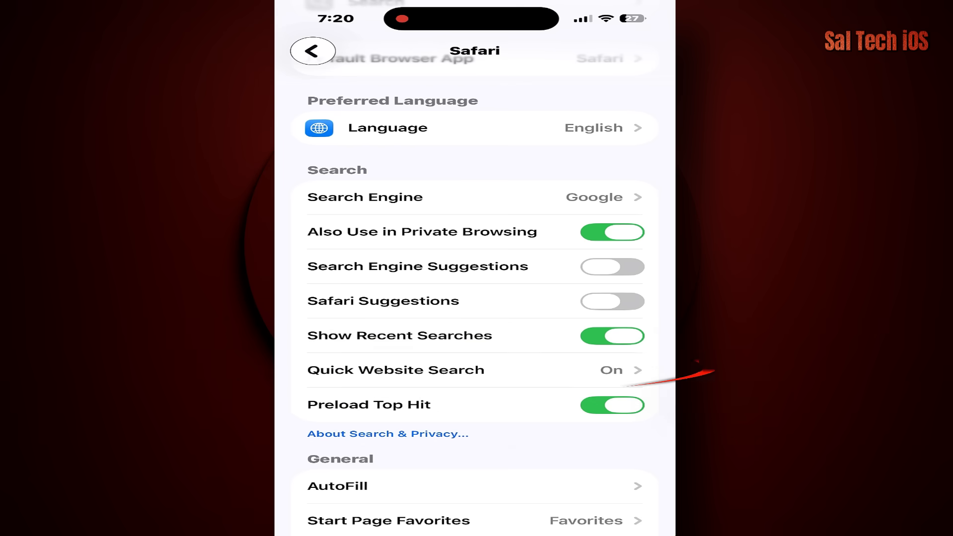
# Step: Switch off Quick Website Search and return to Safari's settings
pyautogui.click(395, 370)
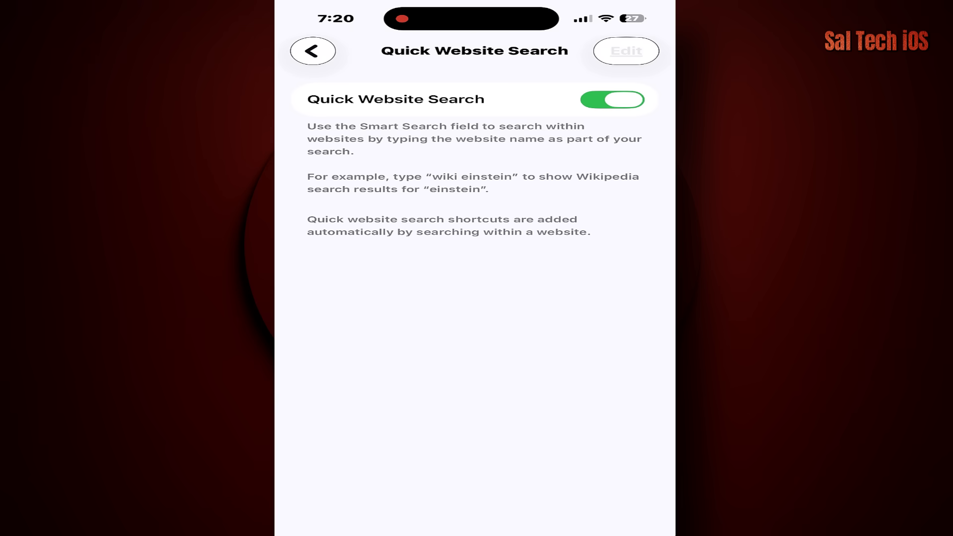
pyautogui.click(611, 99)
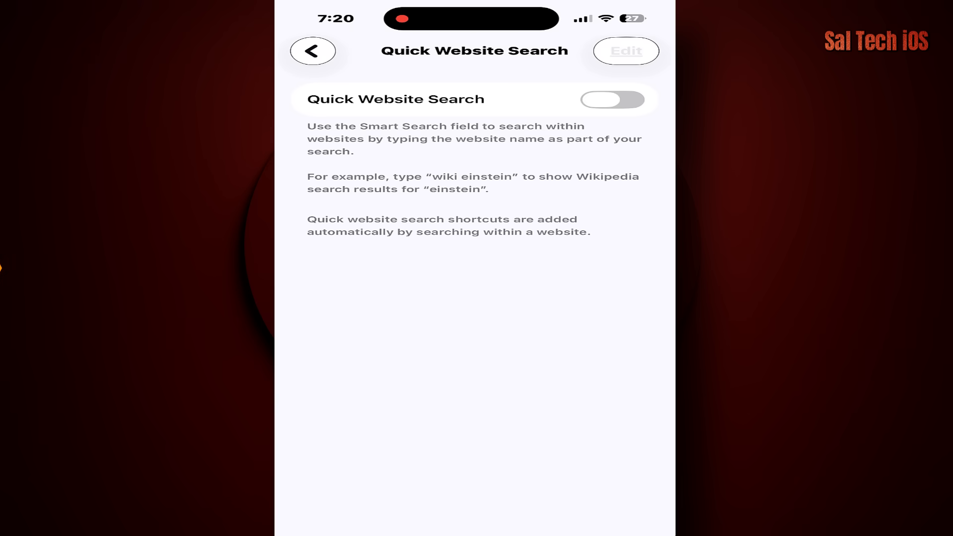
pyautogui.click(313, 50)
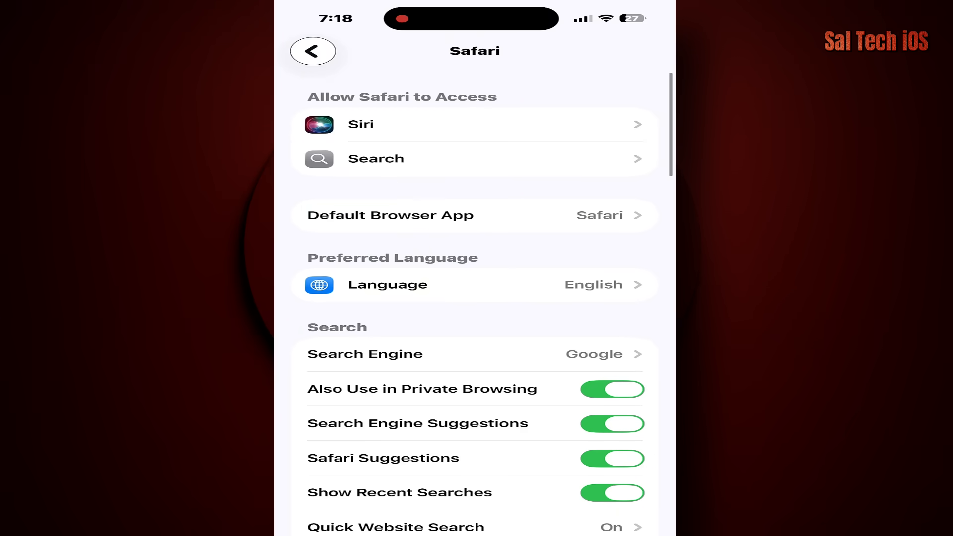
# Step: Clear History and Website Data for all history
pyautogui.scroll(-3)
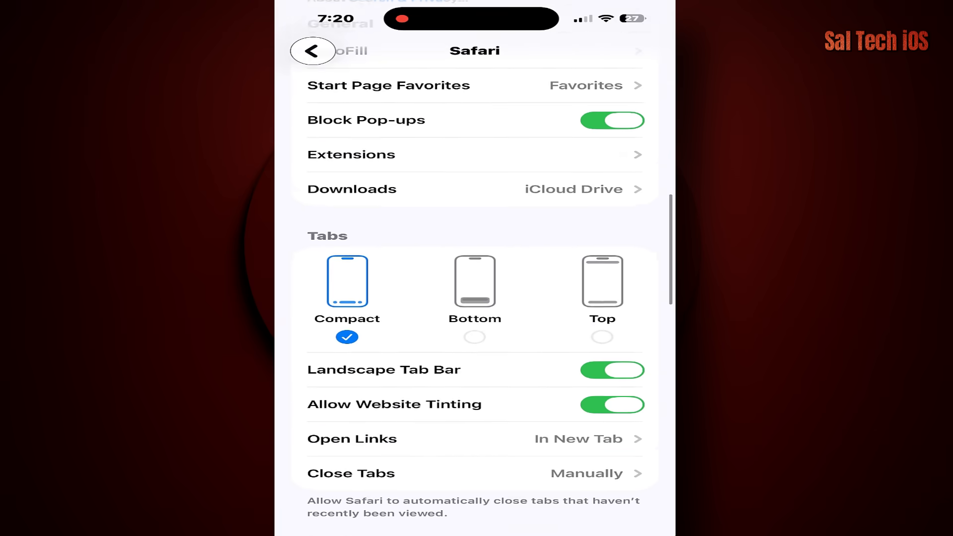
pyautogui.scroll(-3)
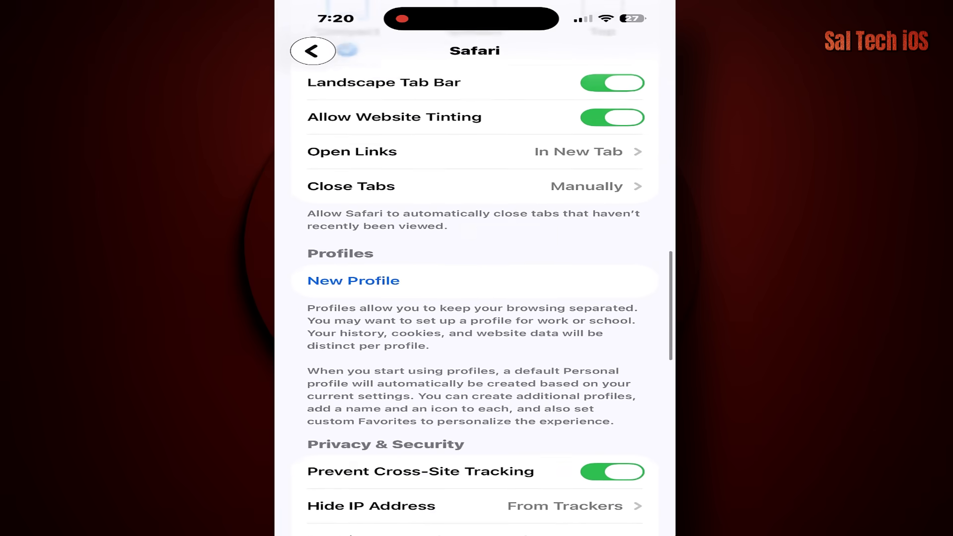
pyautogui.scroll(-3)
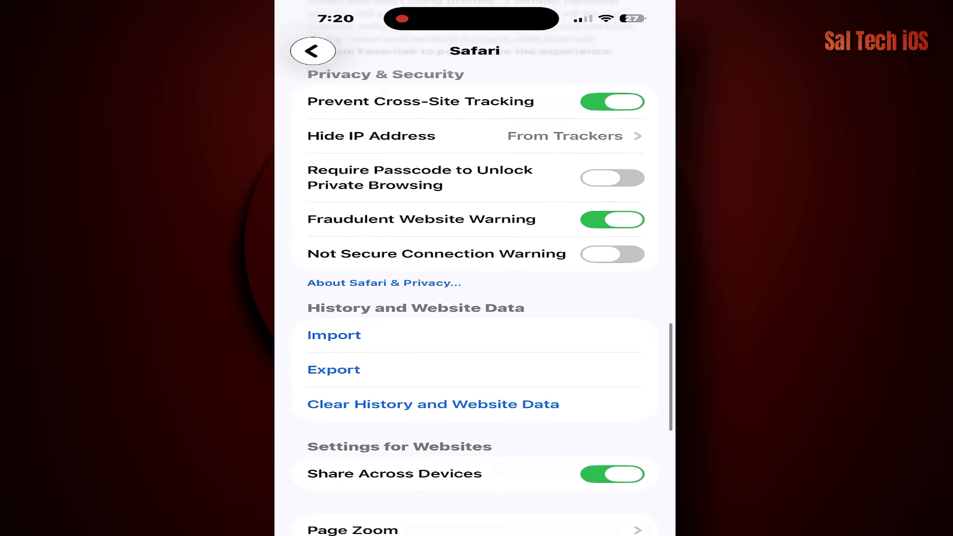
pyautogui.scroll(-3)
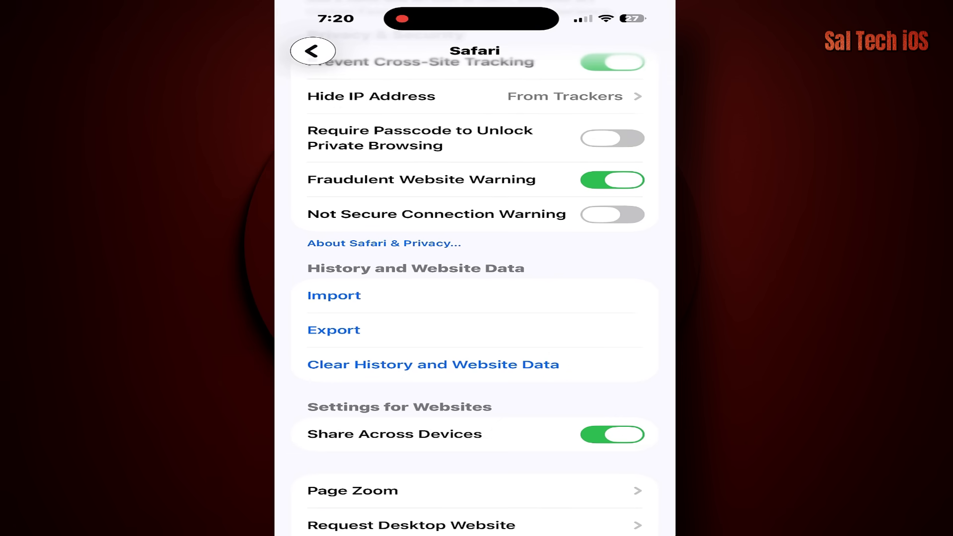
pyautogui.click(433, 364)
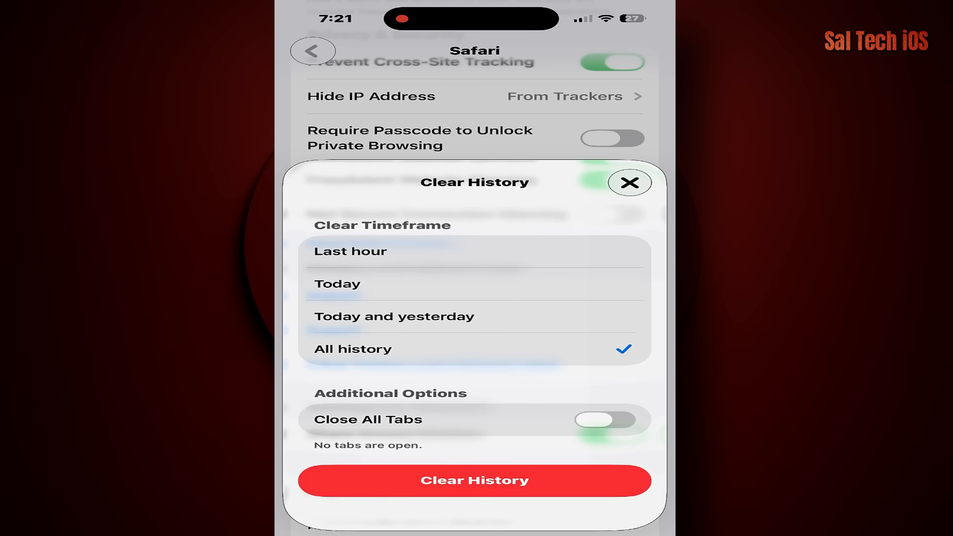
pyautogui.click(629, 182)
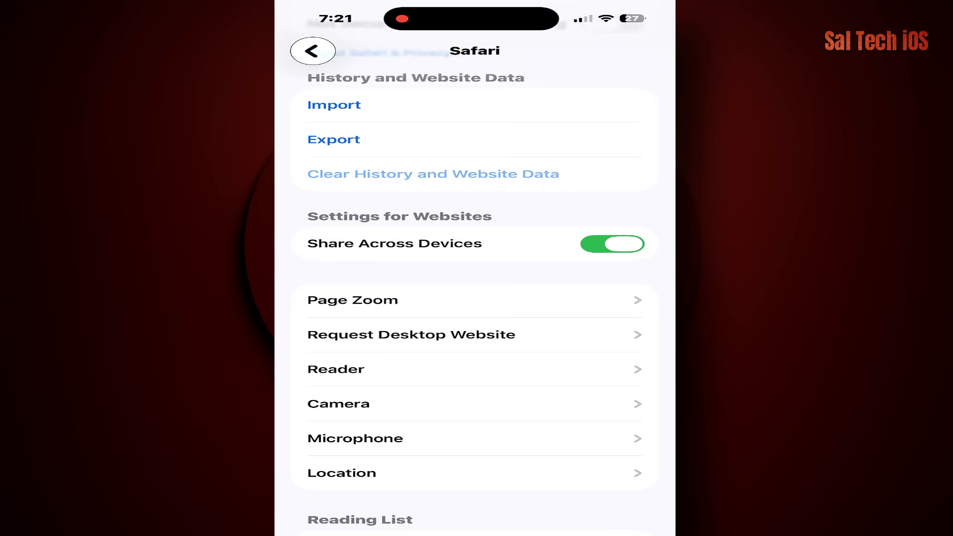
pyautogui.scroll(-3)
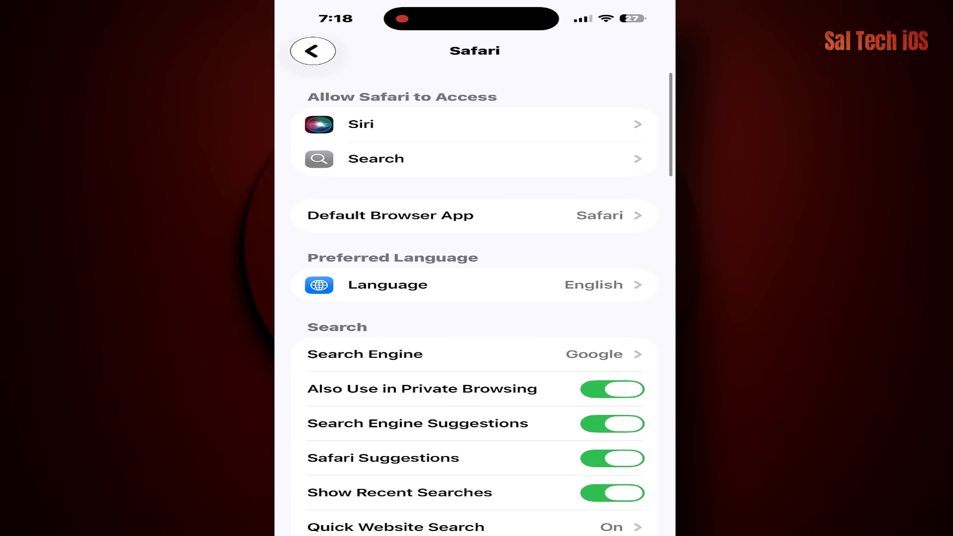
# Step: Check Advanced > Website Data, confirming 0 bytes stored, via Edit then Done
pyautogui.scroll(-3)
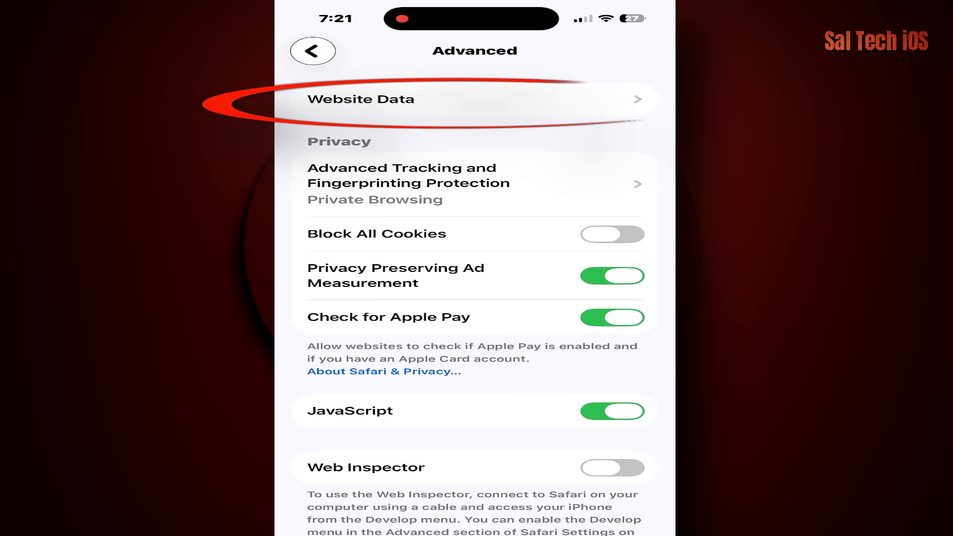
pyautogui.click(475, 98)
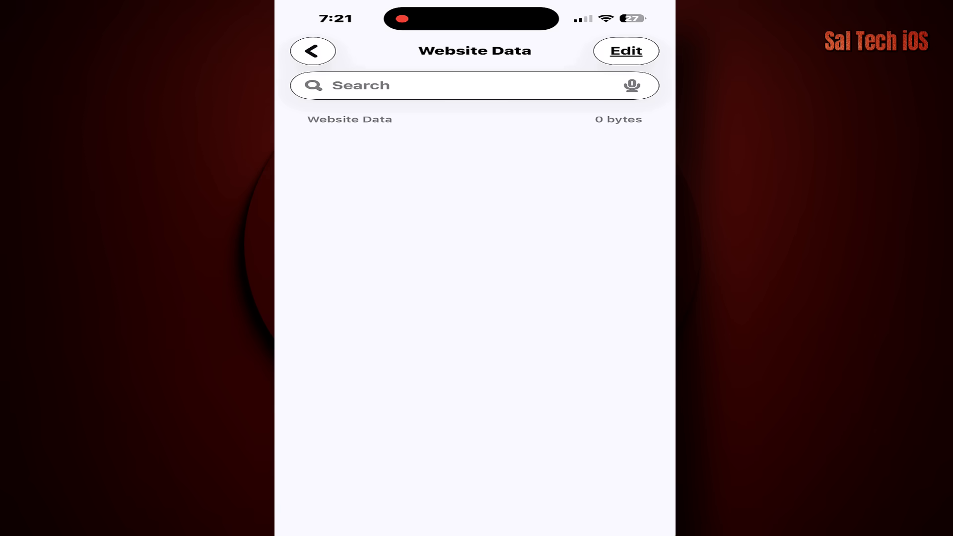
pyautogui.click(625, 51)
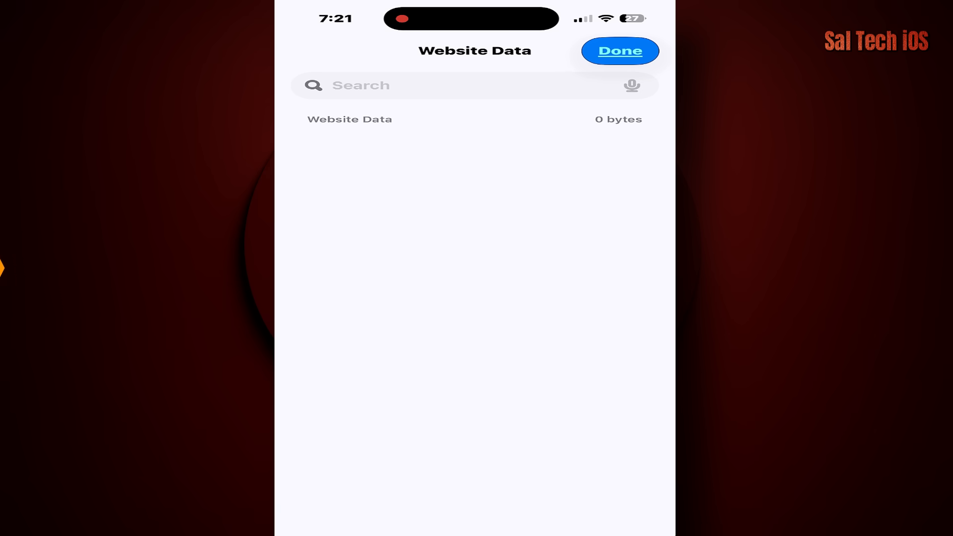
pyautogui.click(620, 50)
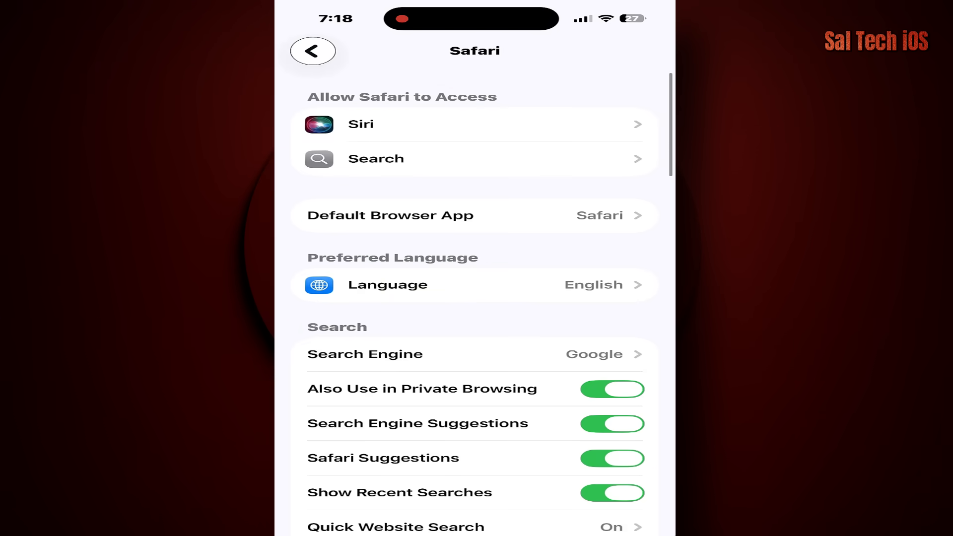
# Step: Review the Microphone and Location website access pages, leaving Location on Ask
pyautogui.scroll(-3)
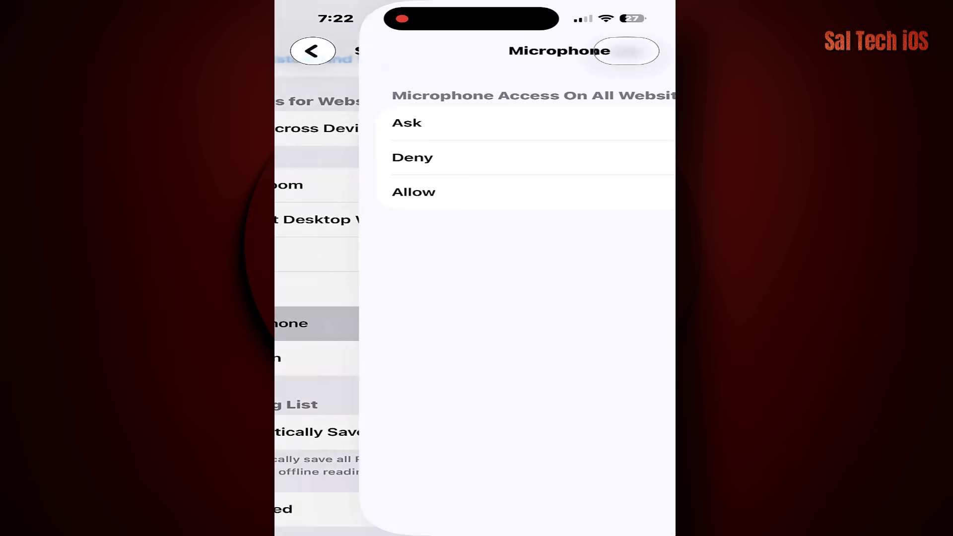
pyautogui.click(312, 51)
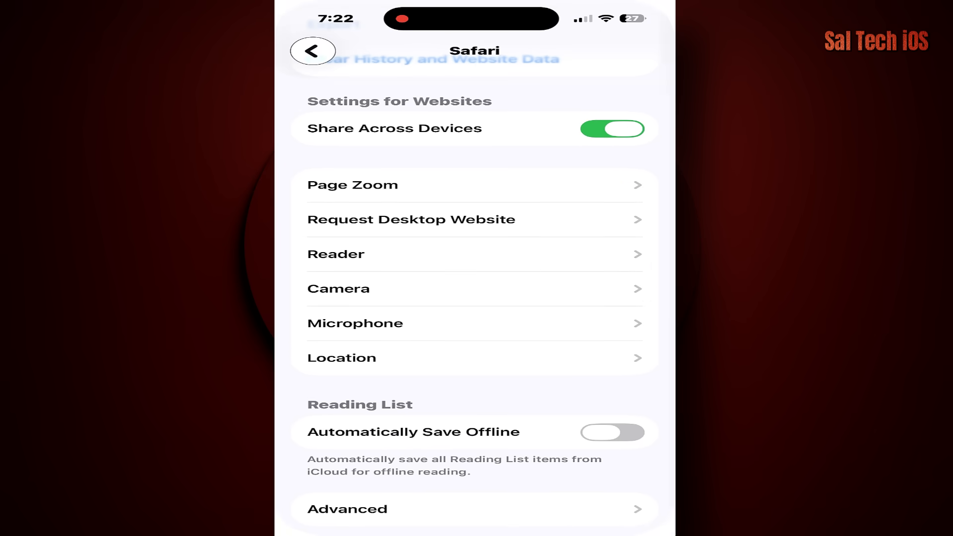
pyautogui.click(340, 358)
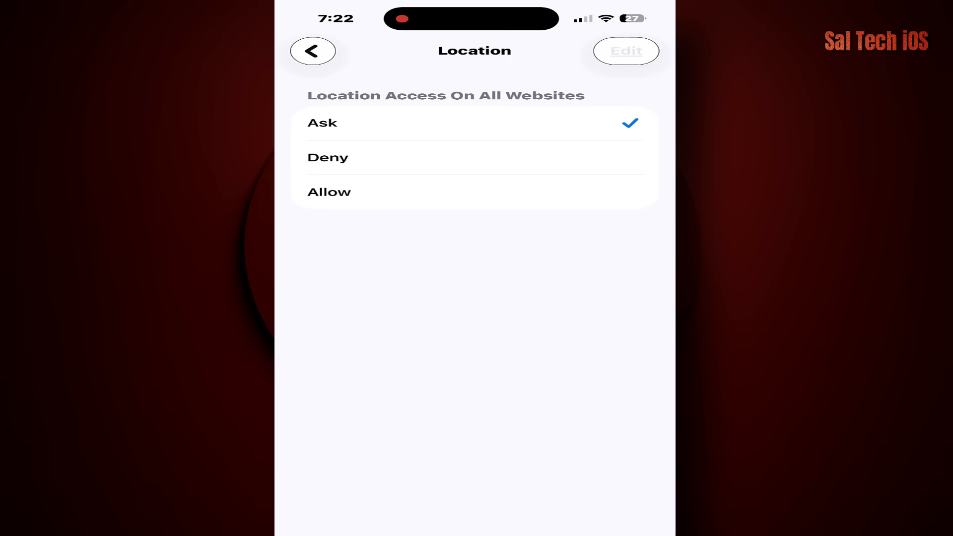
pyautogui.click(313, 51)
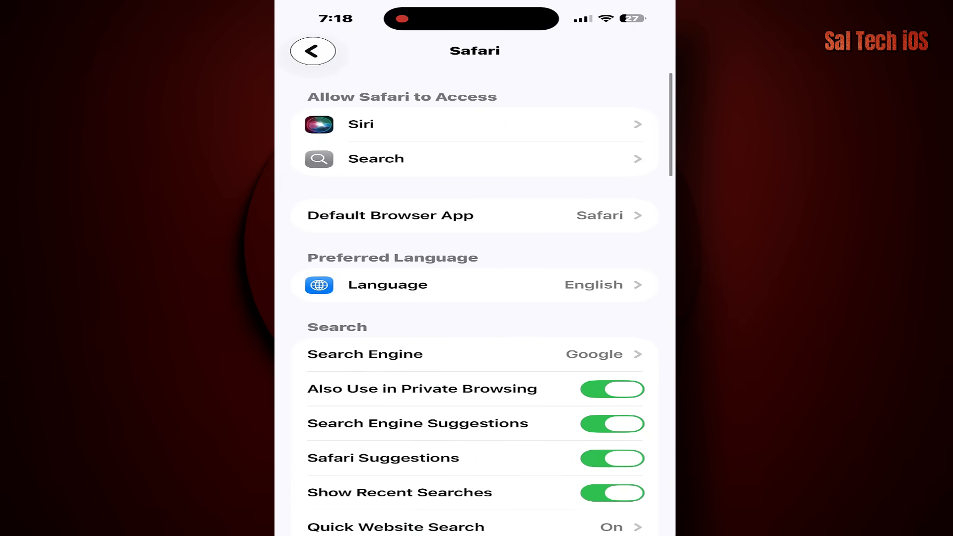
# Step: Set Safari's Downloads location to On My iPhone instead of iCloud Drive
pyautogui.scroll(-3)
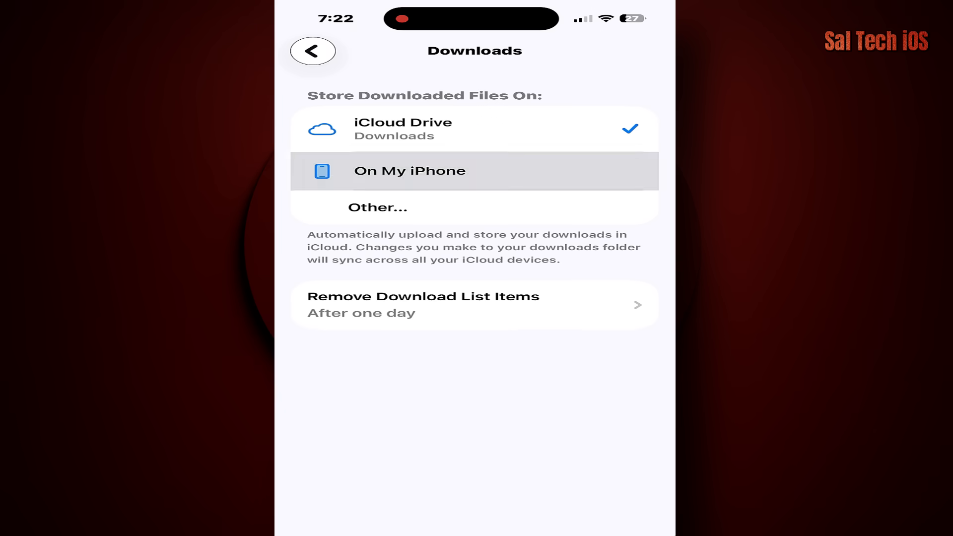
pyautogui.click(410, 171)
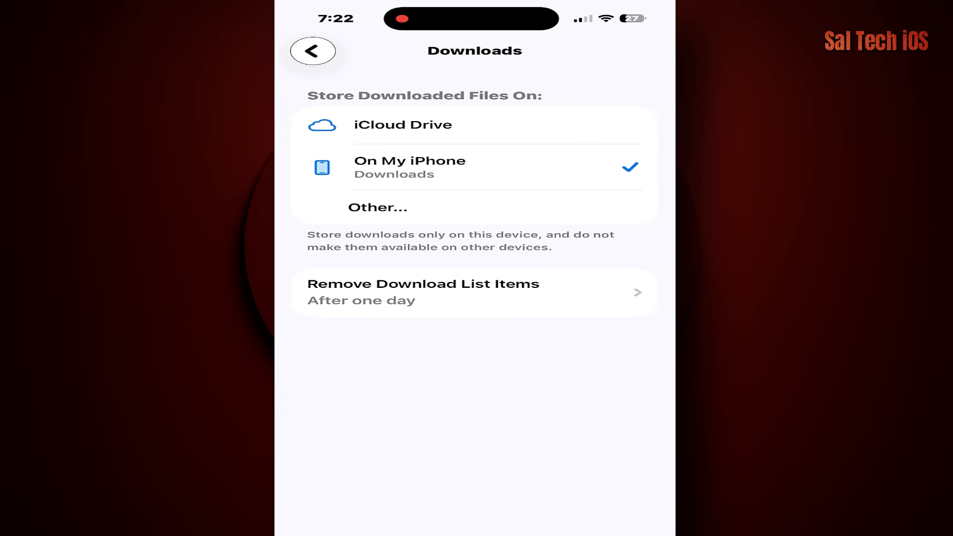
pyautogui.click(313, 51)
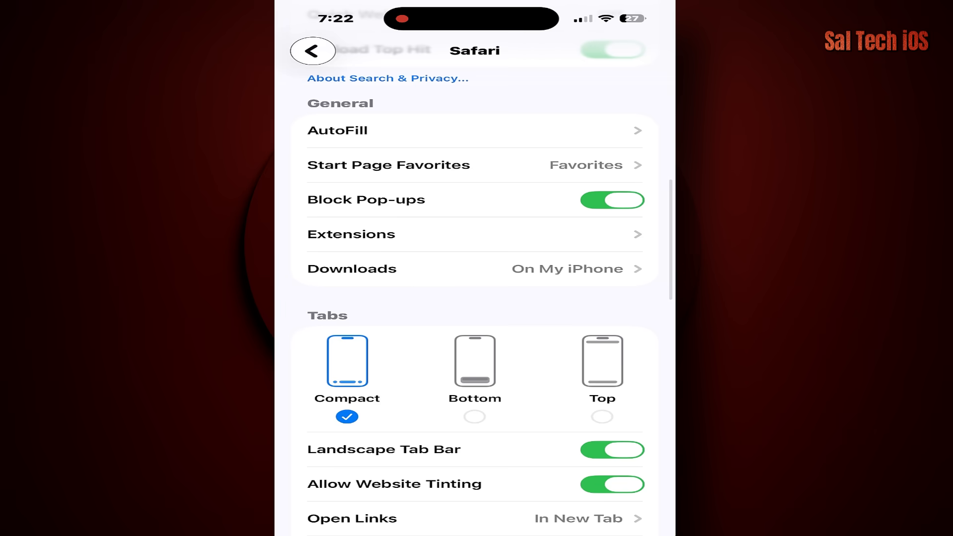
# Step: Change Close Tabs from Manually to After One Day
pyautogui.scroll(-3)
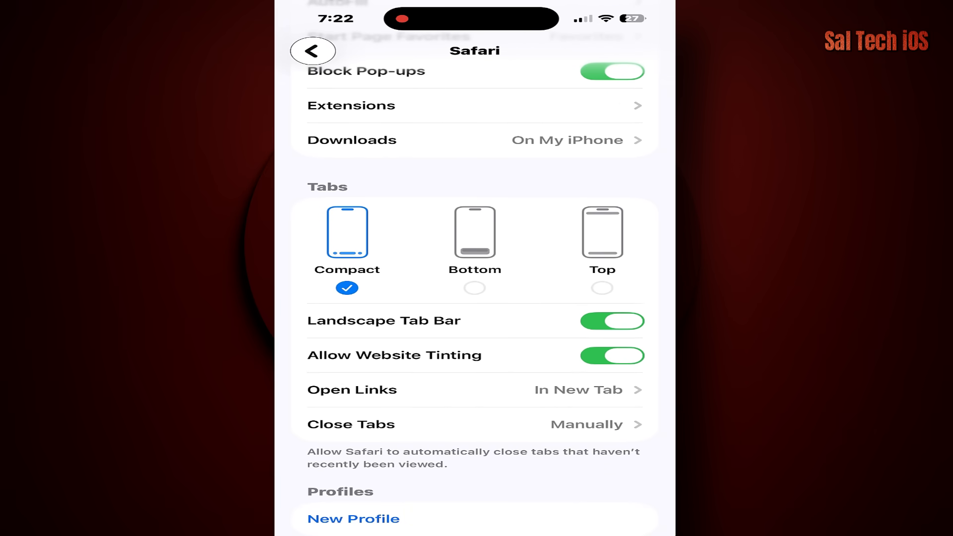
pyautogui.click(474, 424)
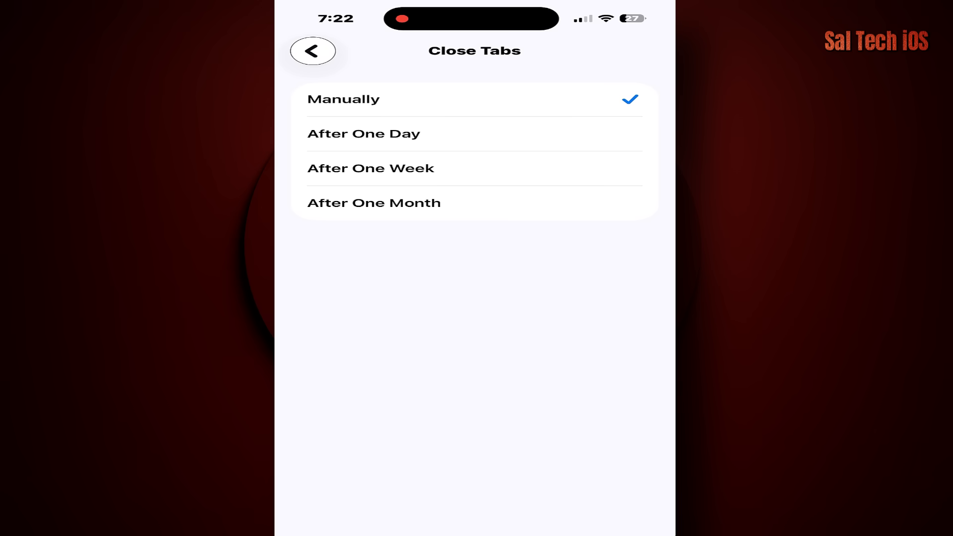
pyautogui.click(364, 134)
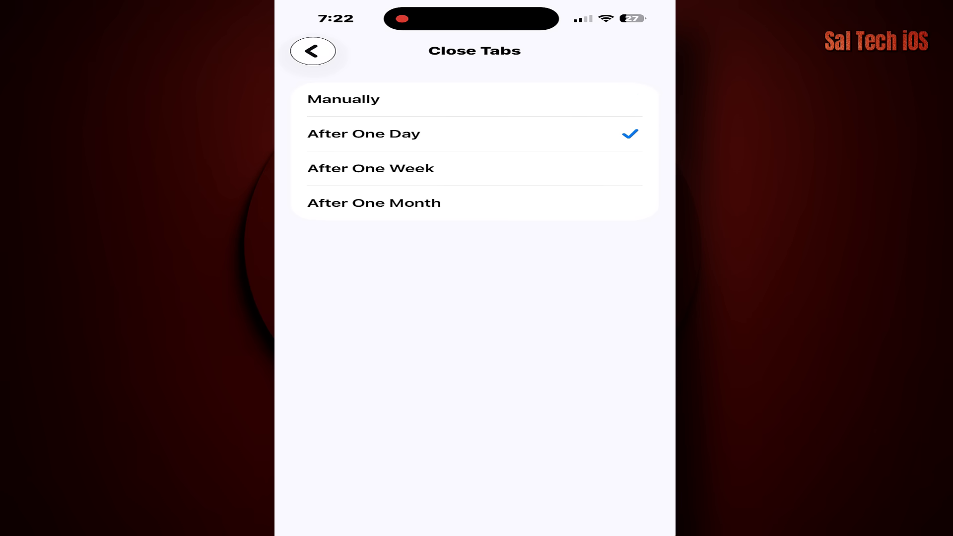